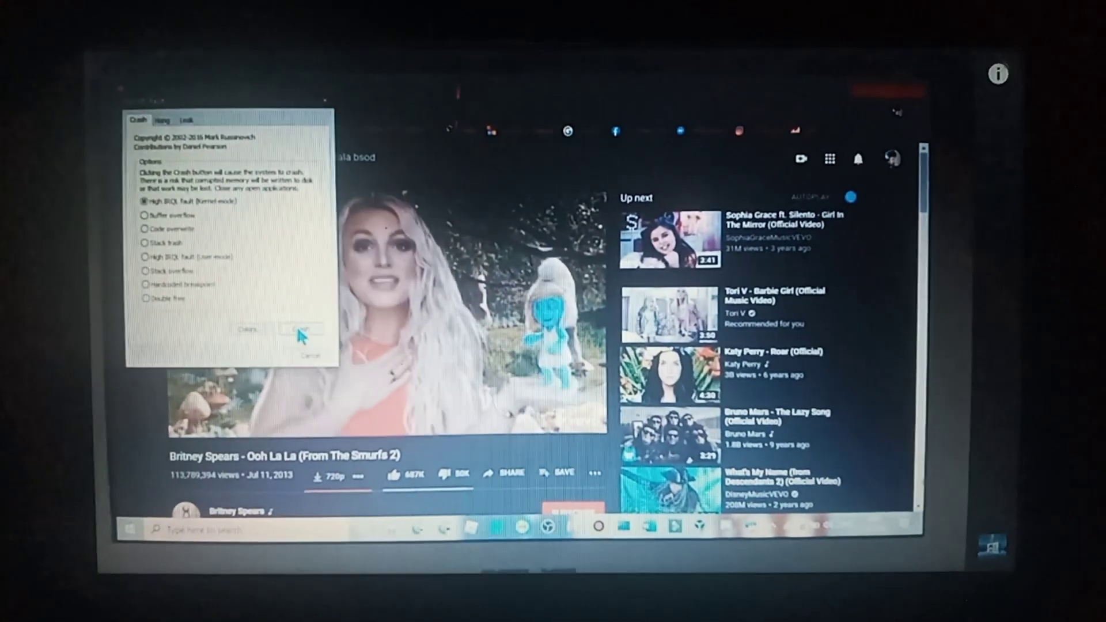
# Step: Force a High IRQL fault (Kernelmode) crash, turning the screen black over the YouTube video
pyautogui.click(301, 329)
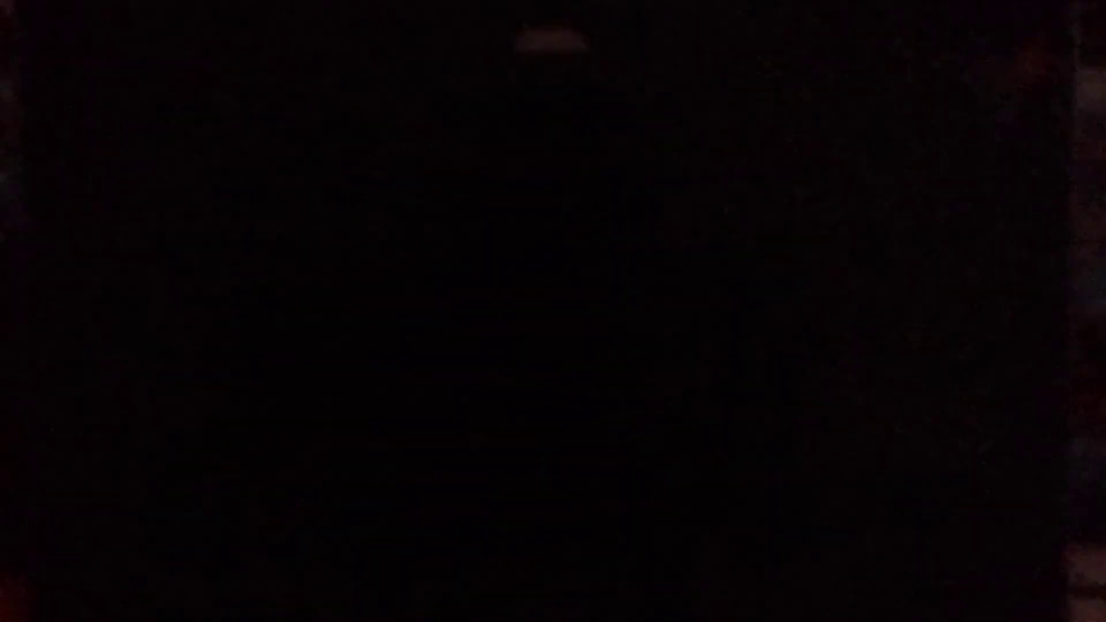